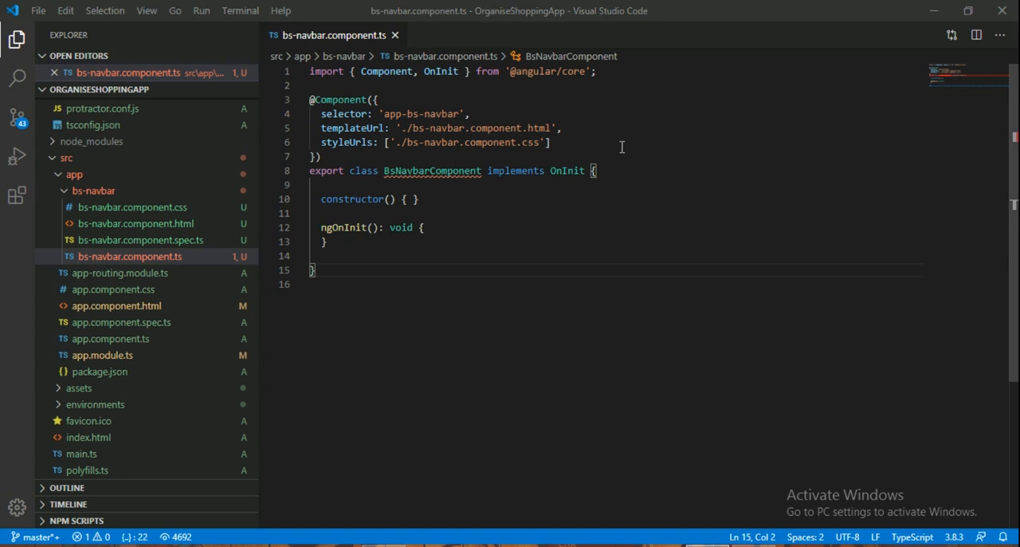
pyautogui.moveTo(432, 170)
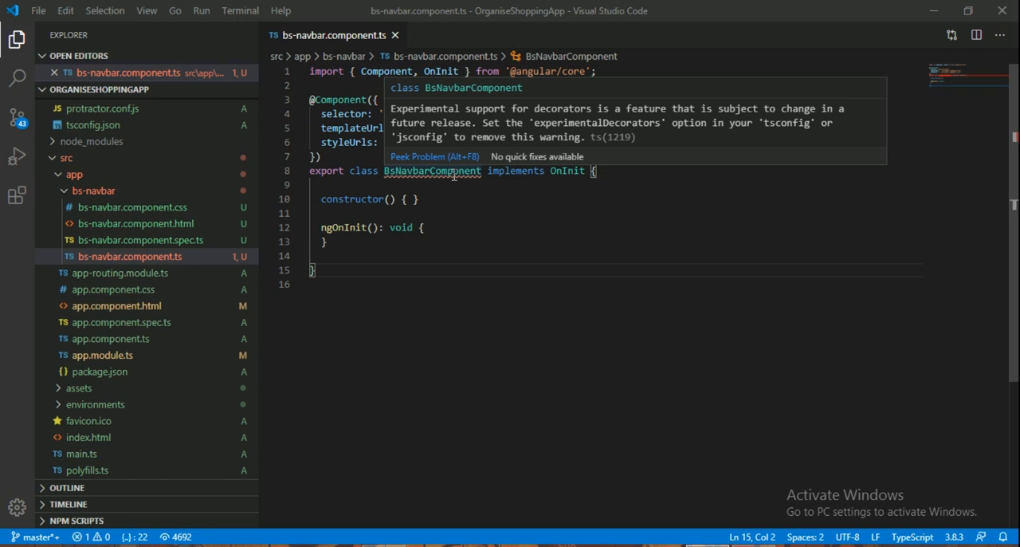
pyautogui.moveTo(646, 160)
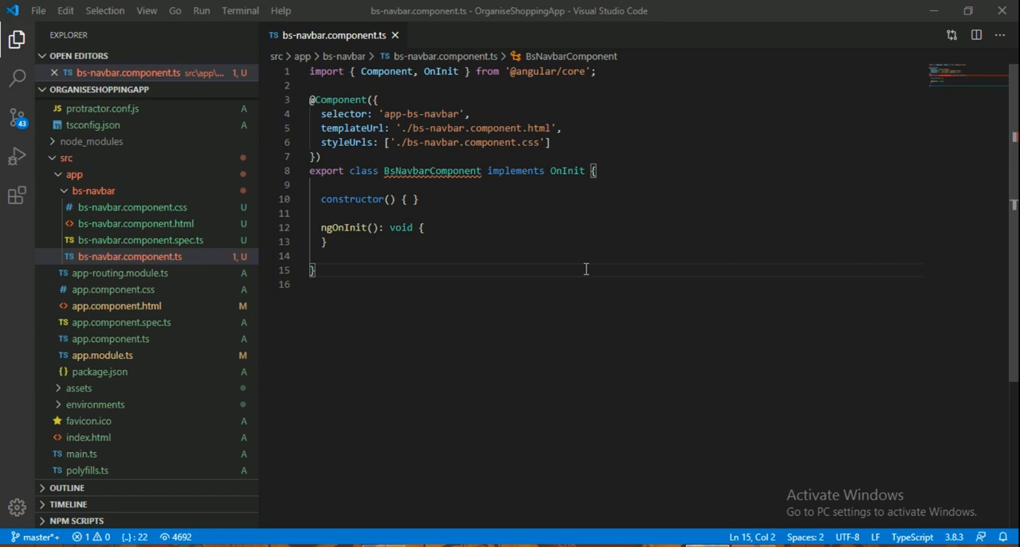
pyautogui.moveTo(404, 90)
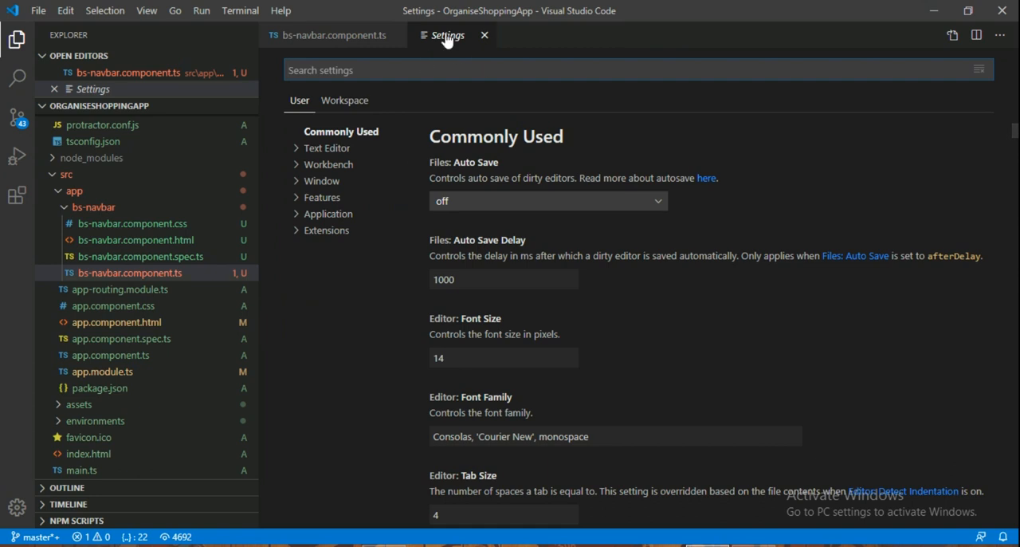
pyautogui.moveTo(564, 87)
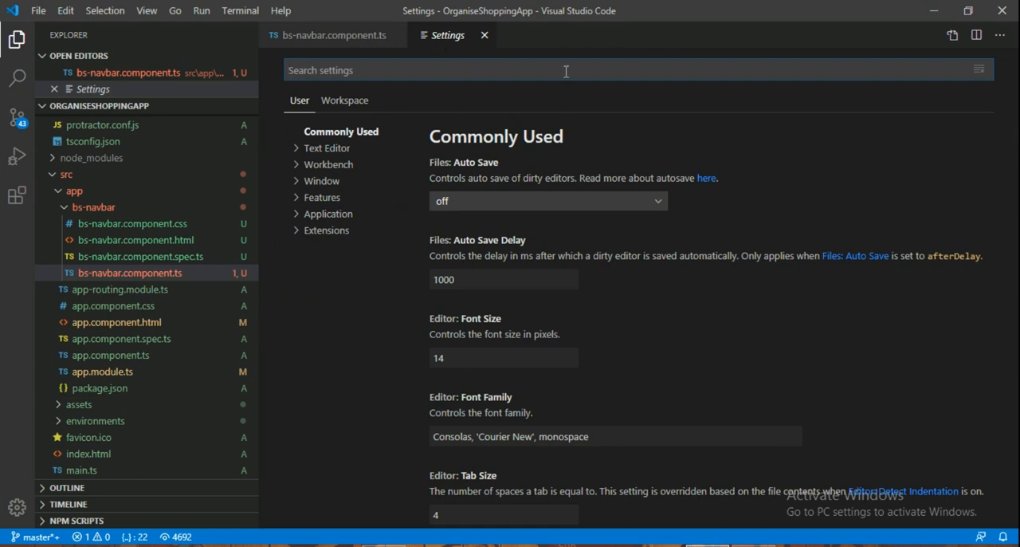
# Filter the user settings by 'json' and open settings.json for editing.
pyautogui.write('json')
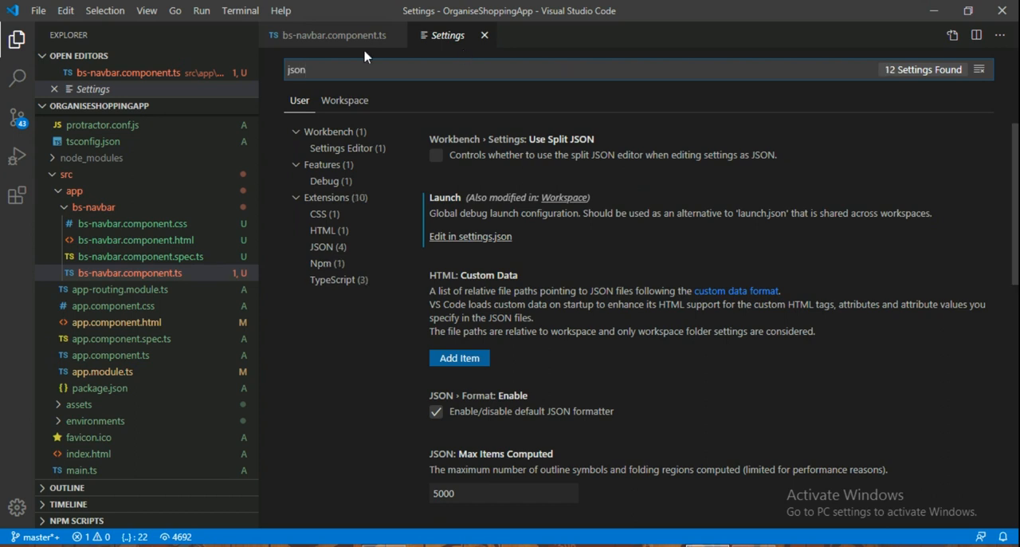
pyautogui.moveTo(465, 257)
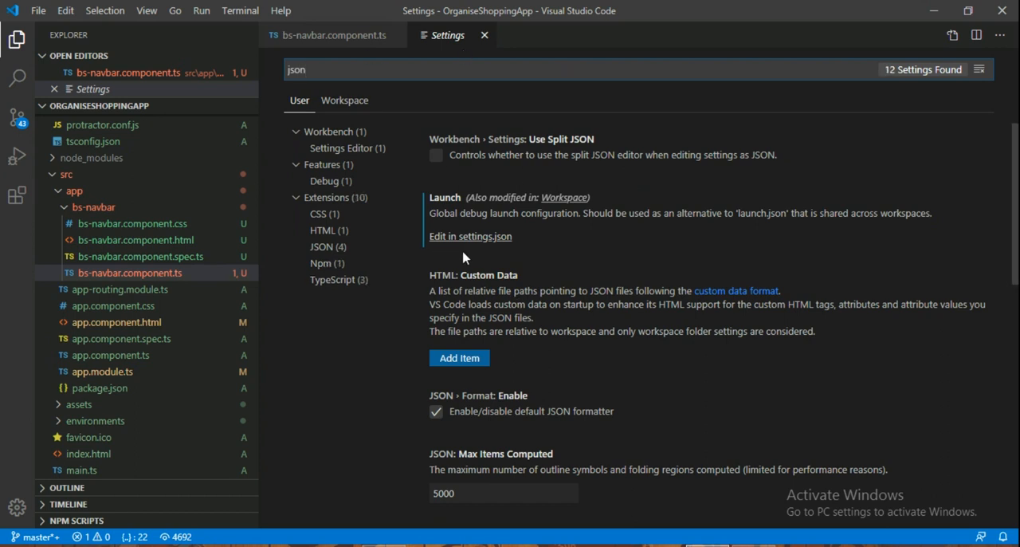
pyautogui.moveTo(494, 247)
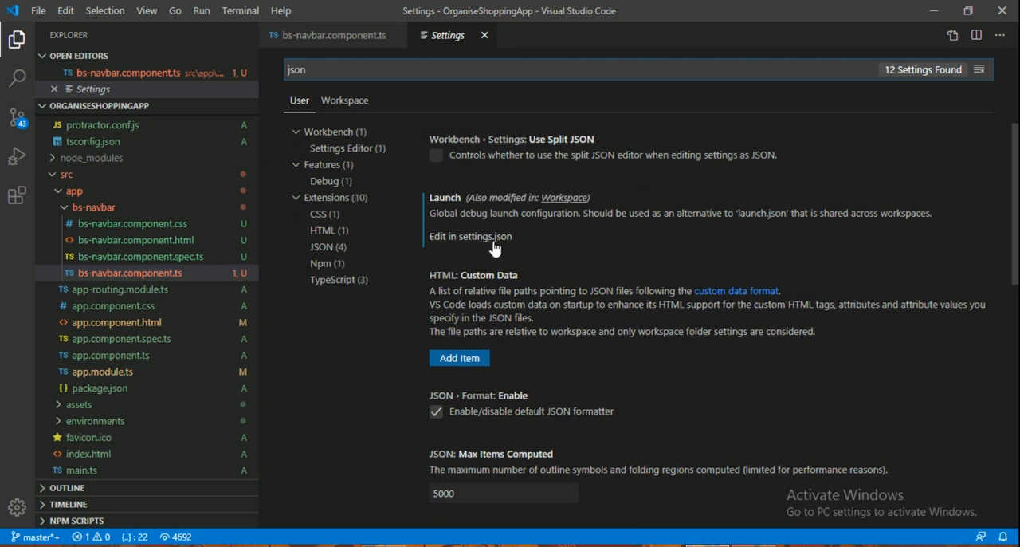
pyautogui.click(470, 236)
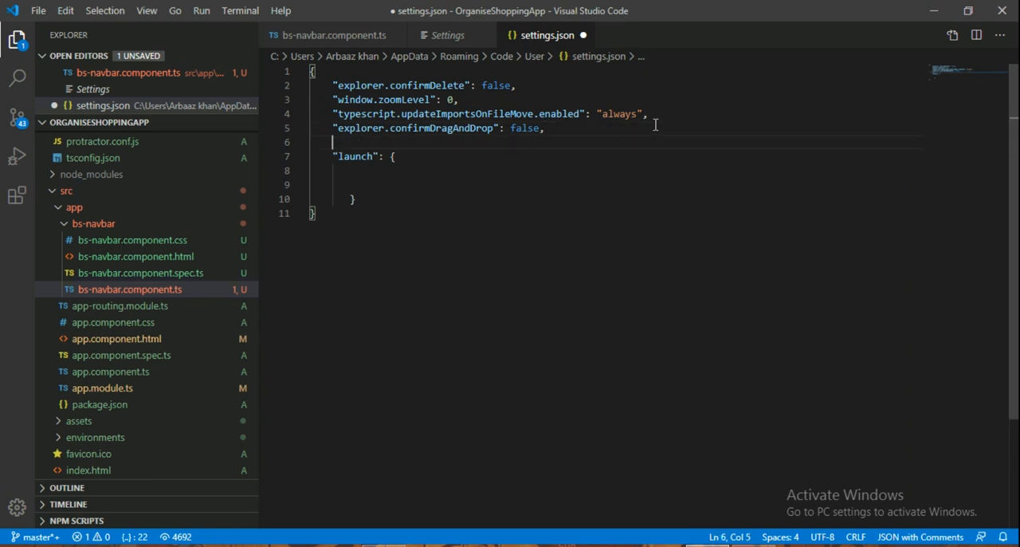
# Add "javascript.implicitProjectConfig.experimentalDecorators": true to settings.json.
pyautogui.write('"javascript.implicitProjectConfig.experimentalDecorators": true,')
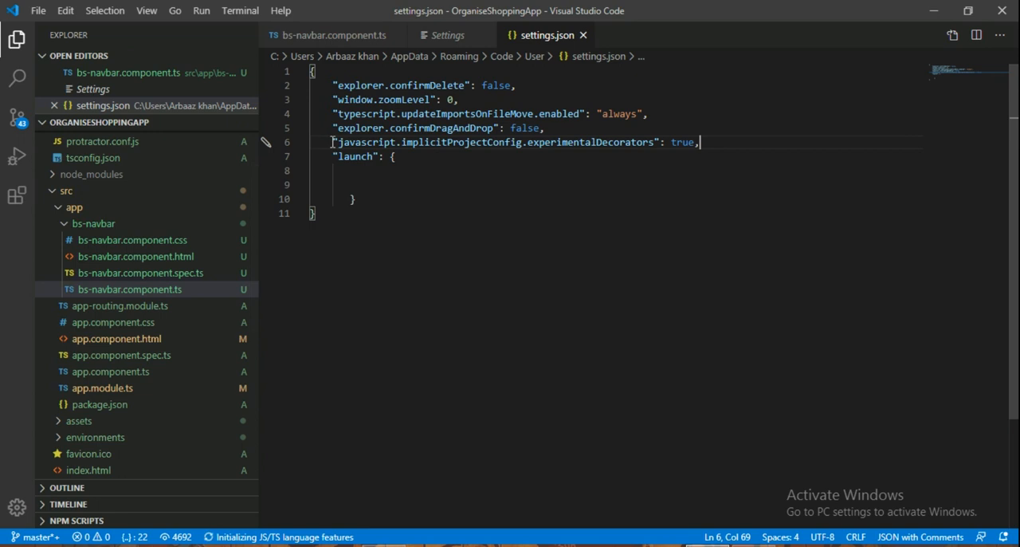
pyautogui.moveTo(335, 142); pyautogui.dragTo(510, 142)
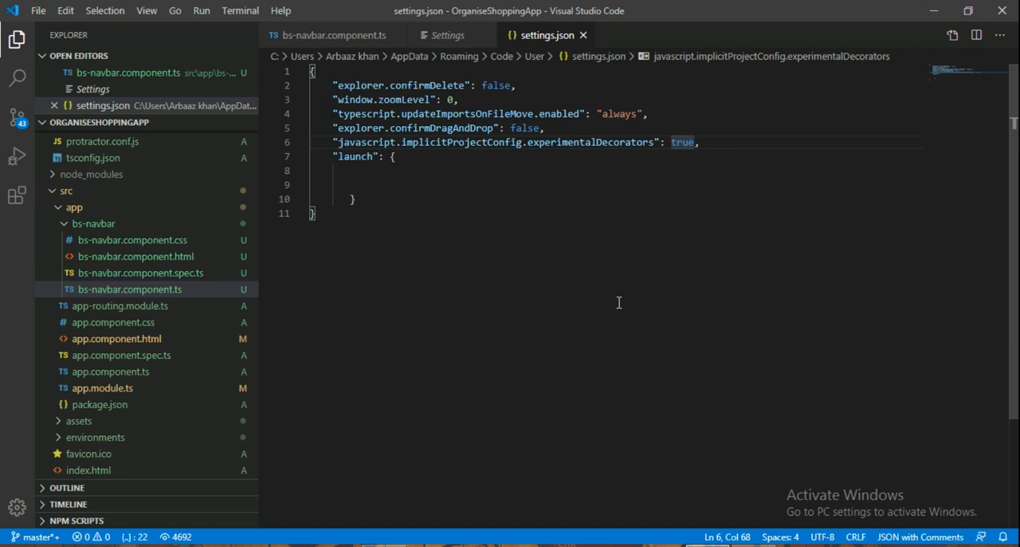
pyautogui.moveTo(669, 300)
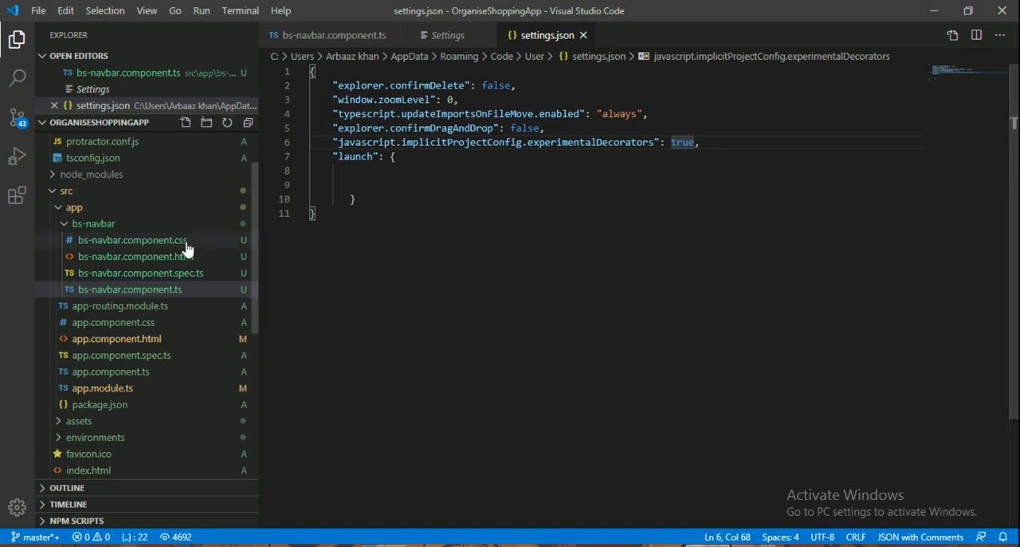
# Write an h1 'hello world' heading in bs-navbar.component.html.
pyautogui.click(135, 256)
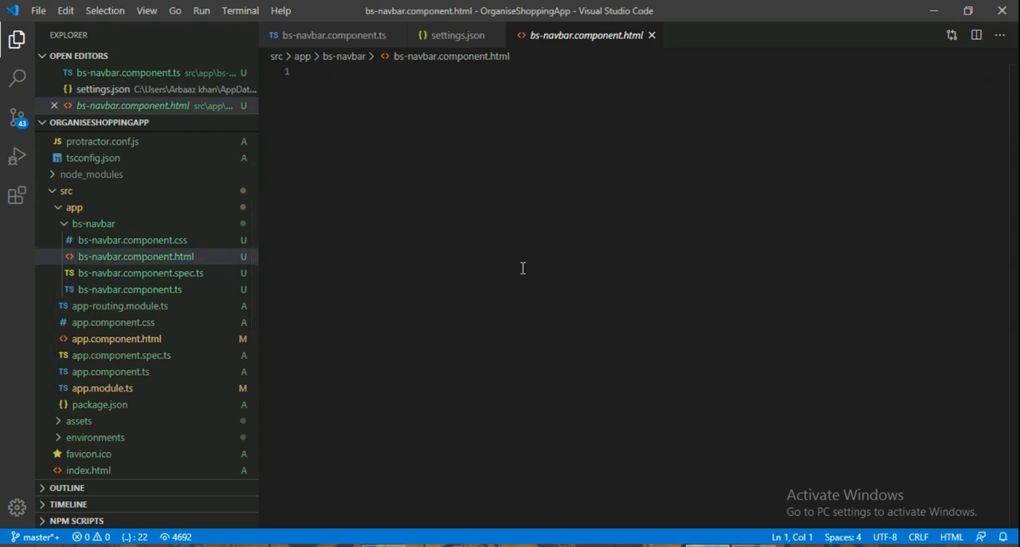
pyautogui.write('h1')
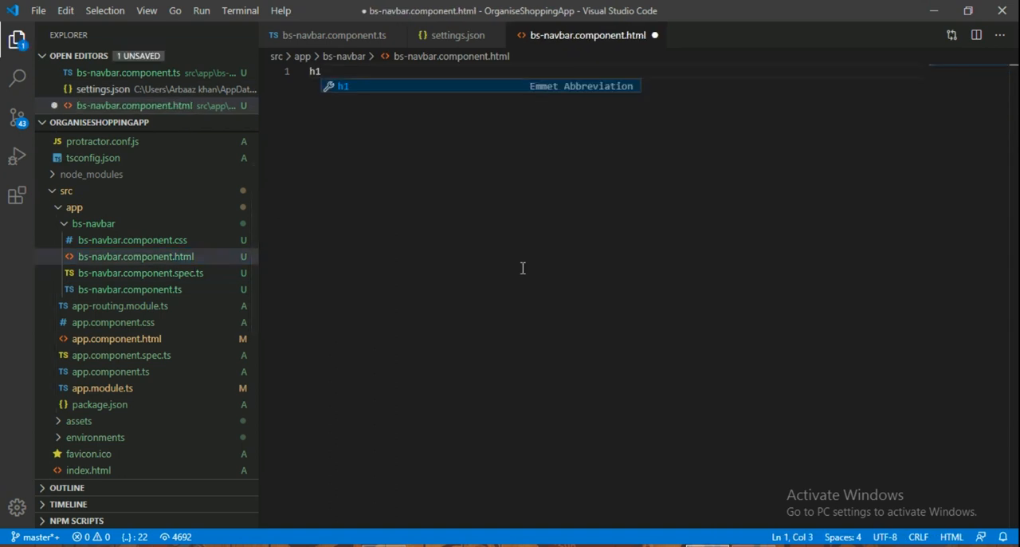
pyautogui.write('hello</h1>')
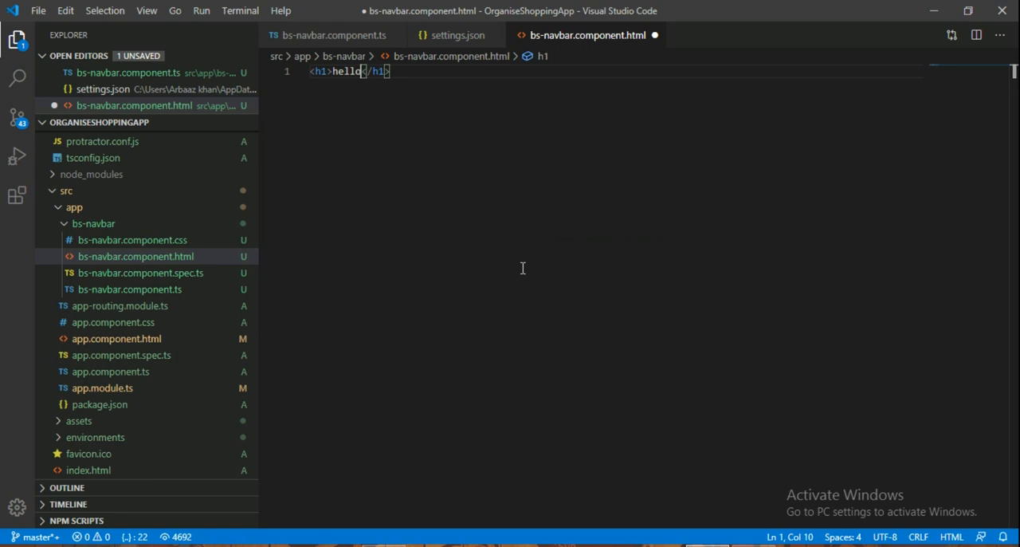
pyautogui.write('world')
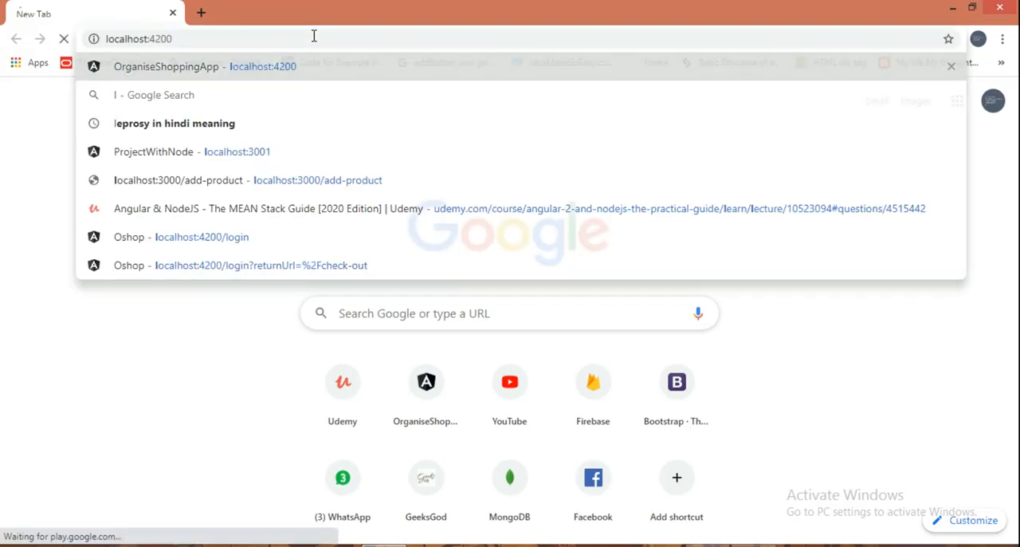
# Load the OrganiseShoppingApp suggestion for localhost:4200 in Chrome.
pyautogui.click(198, 67)
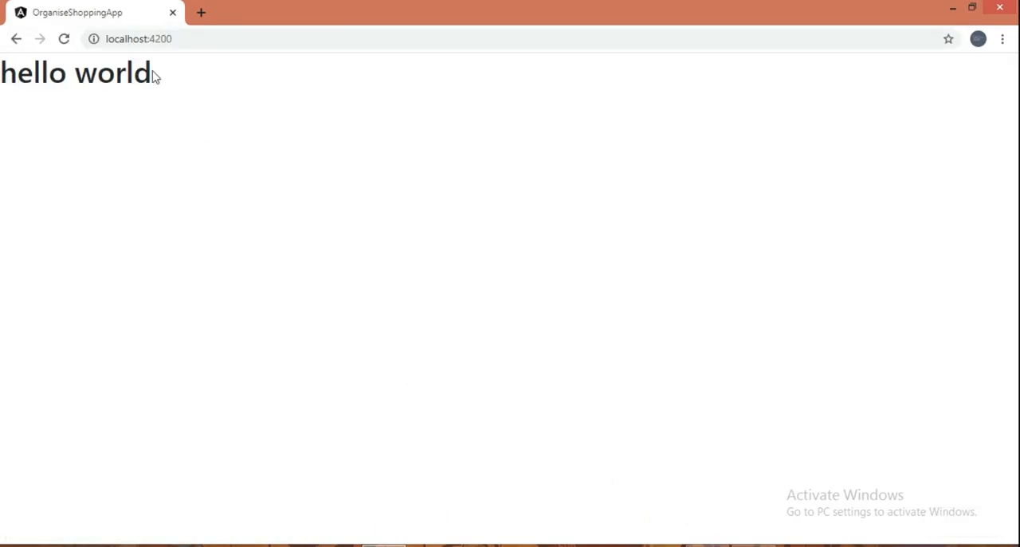
pyautogui.moveTo(333, 270)
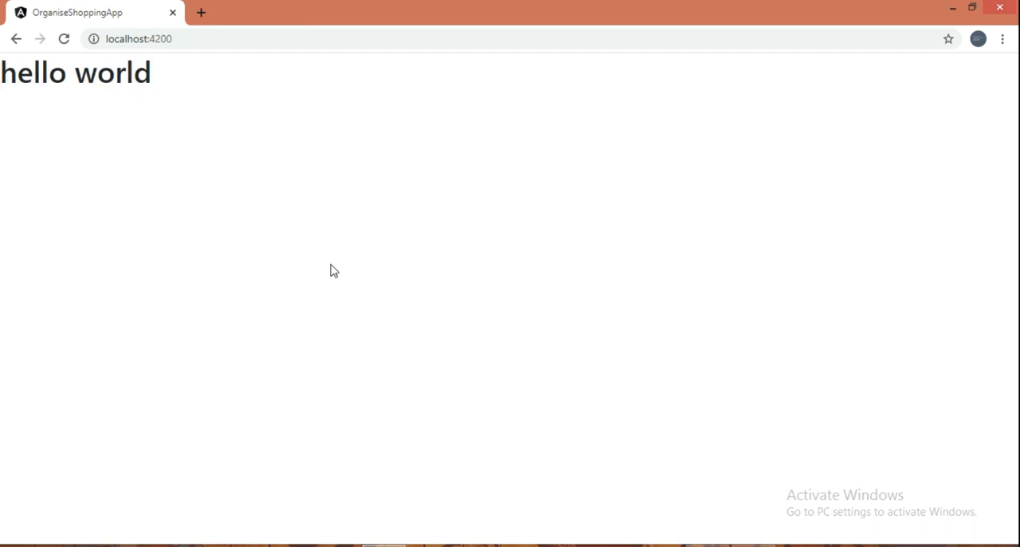